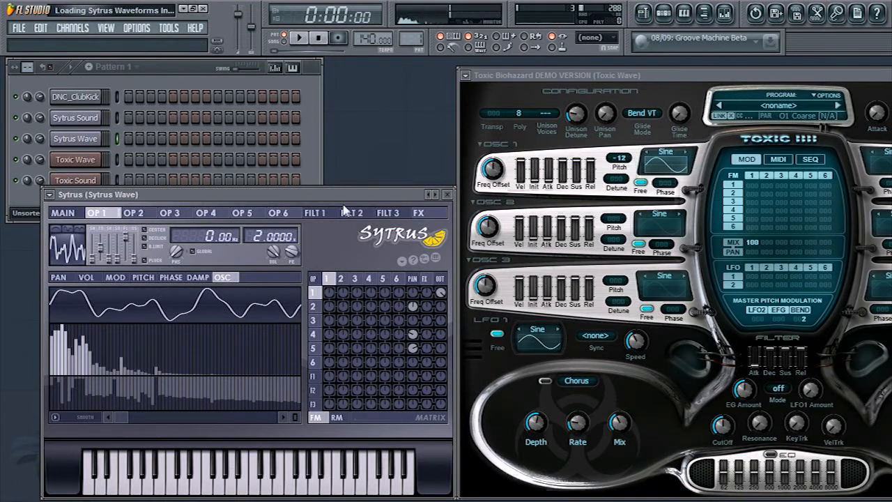
Load Sytrus operator 1's waveform into Toxic Biohazard oscillator 1 and show OP 1's volume envelope.
click(134, 212)
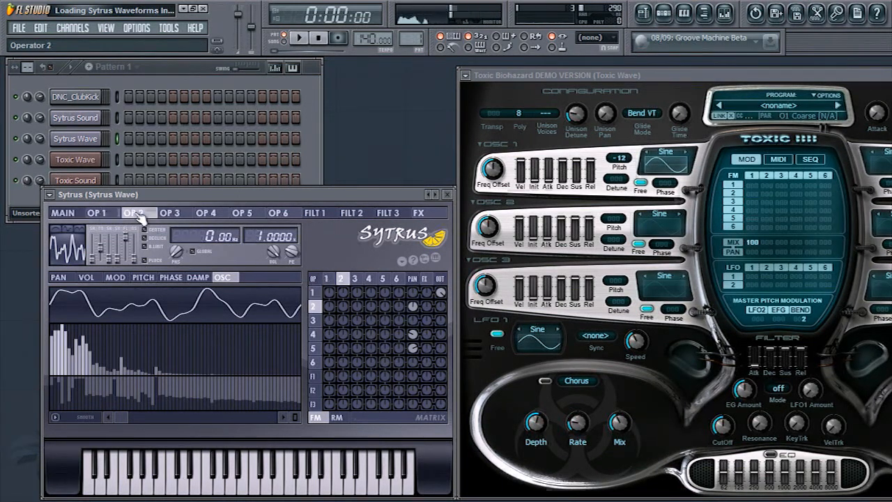
click(98, 212)
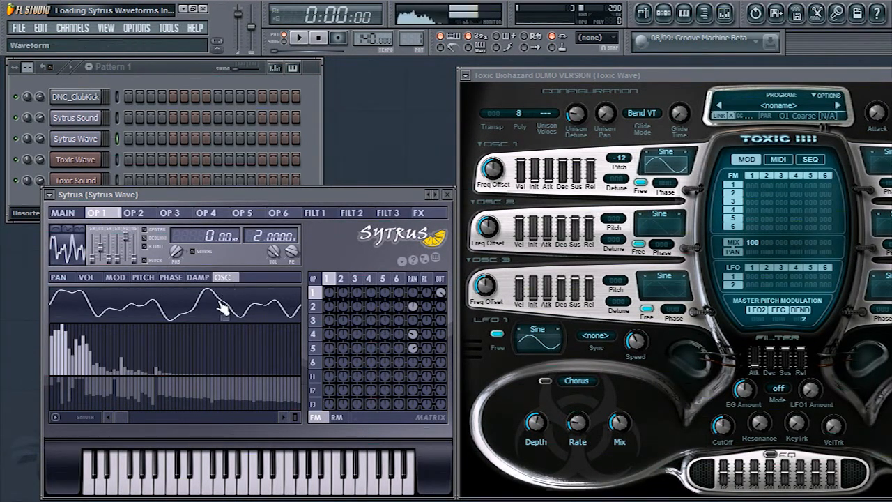
mouse_move(209, 307)
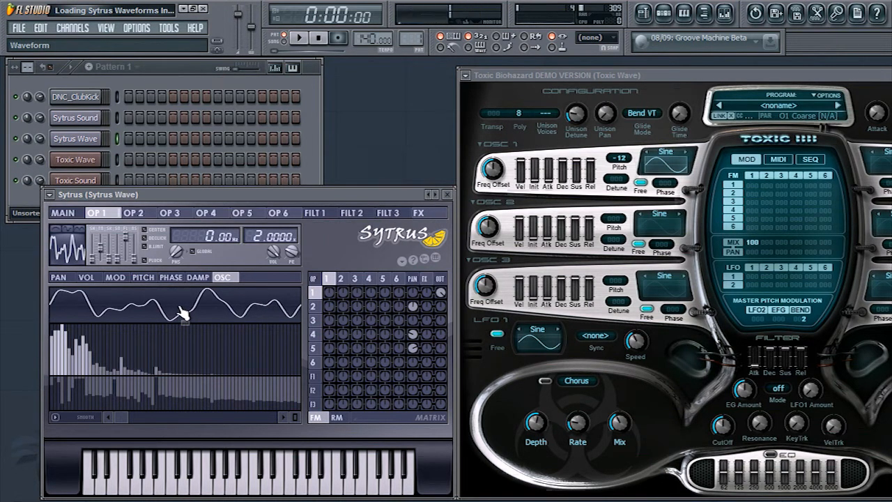
click(432, 194)
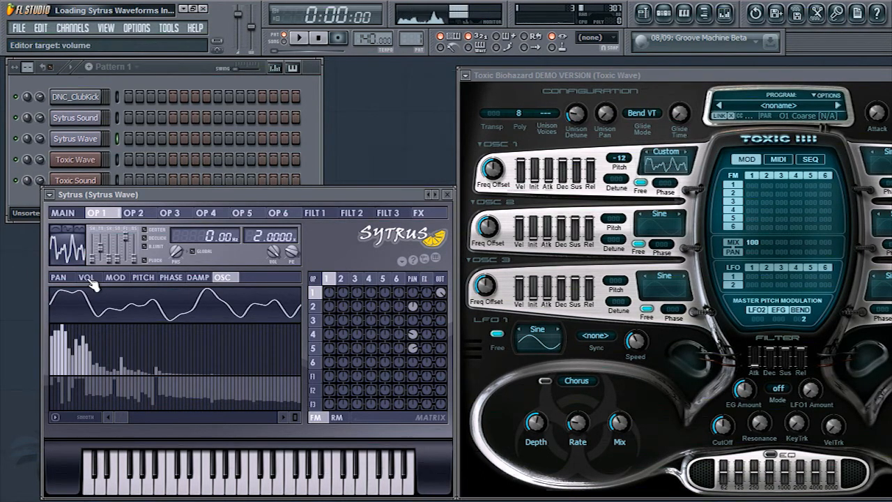
click(85, 278)
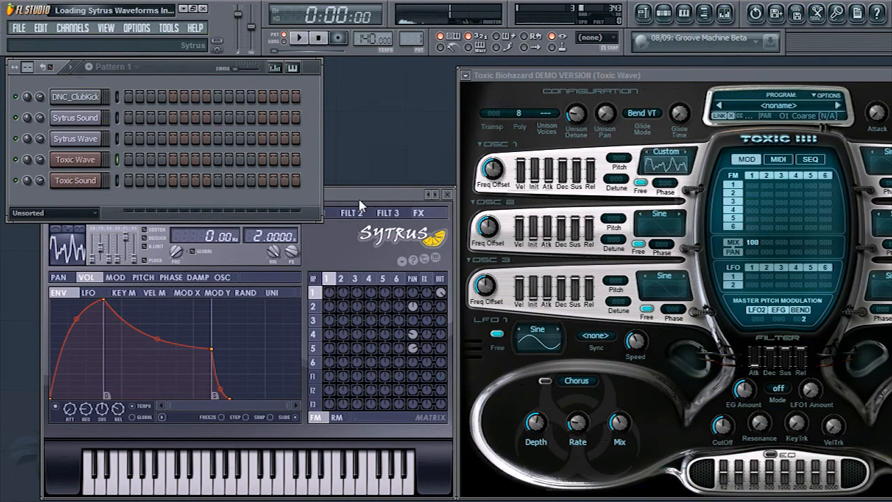
mouse_move(695, 198)
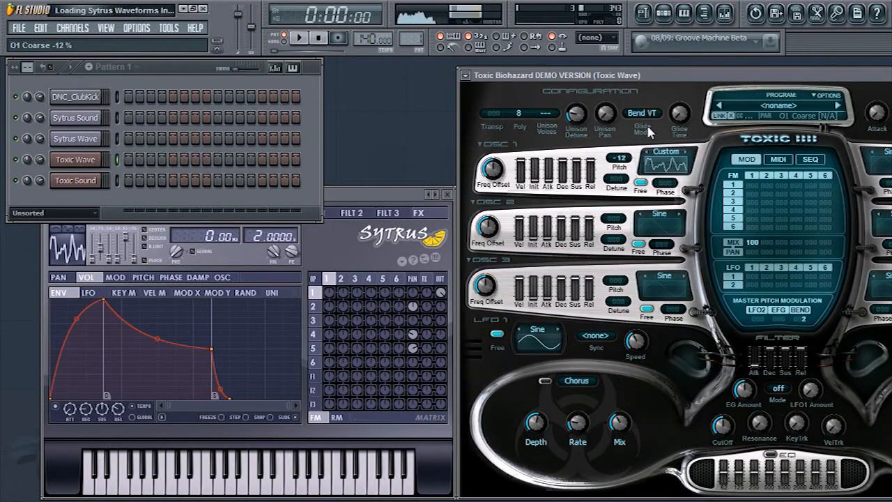
mouse_move(117, 147)
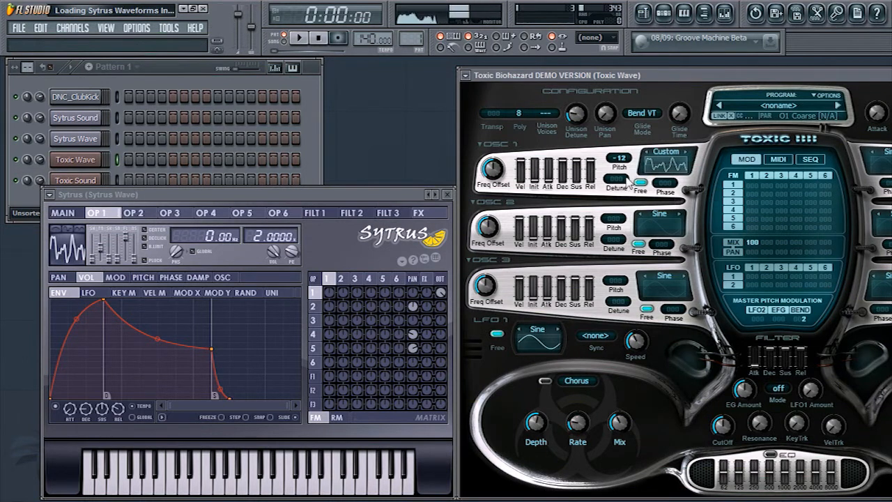
mouse_move(783, 120)
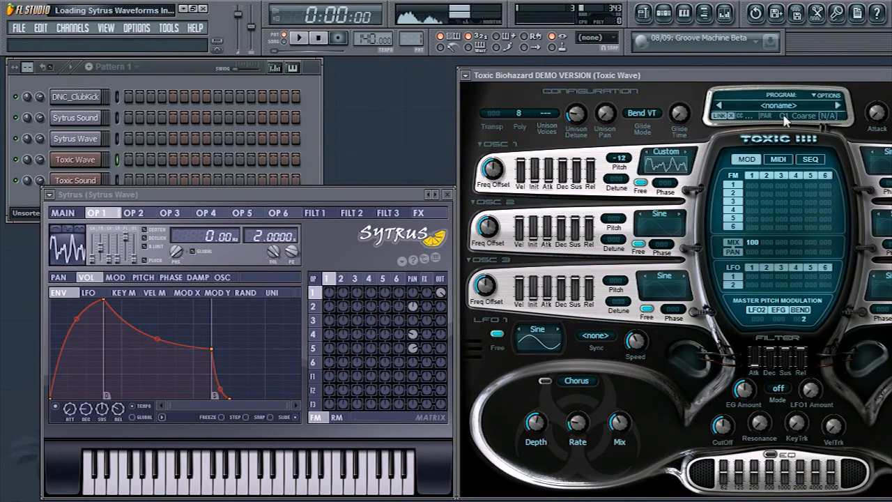